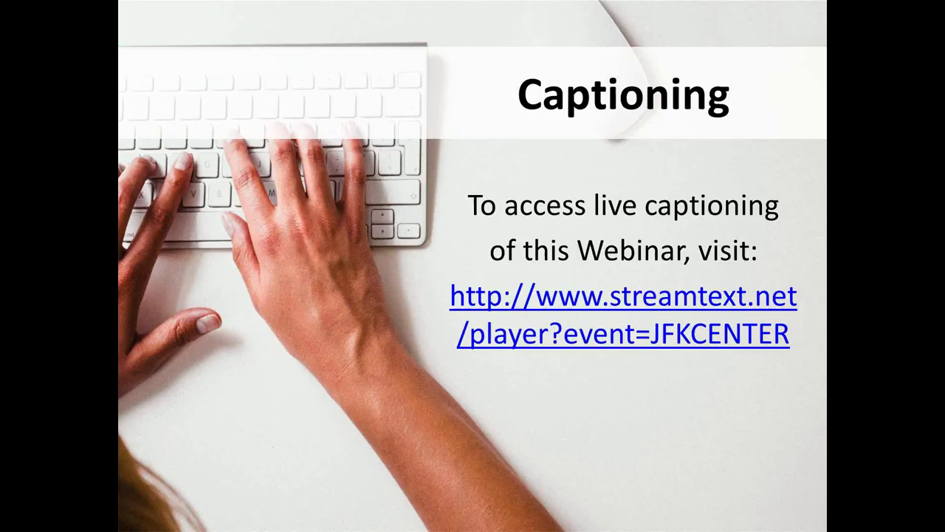
Advance a slide and confirm the Verify Presenter Change dialog, making the speaker the presenter.
key("right")
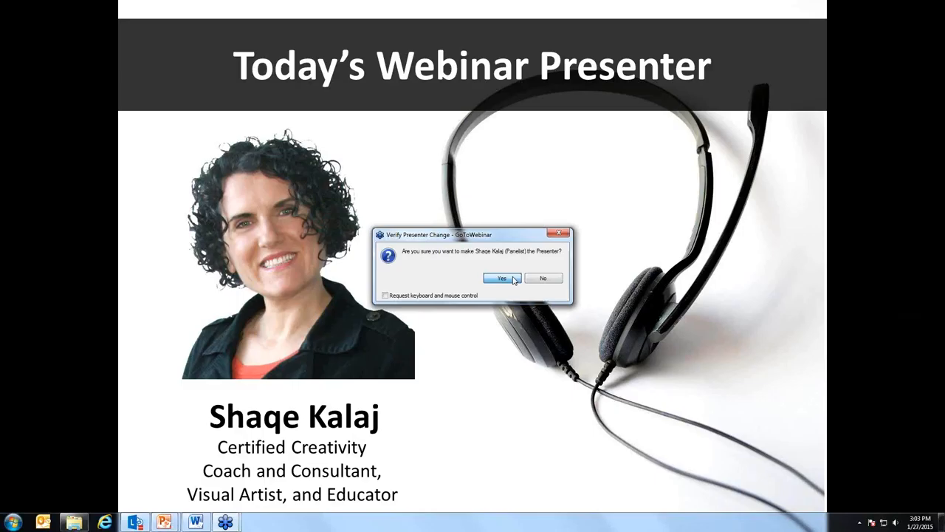
left_click(502, 278)
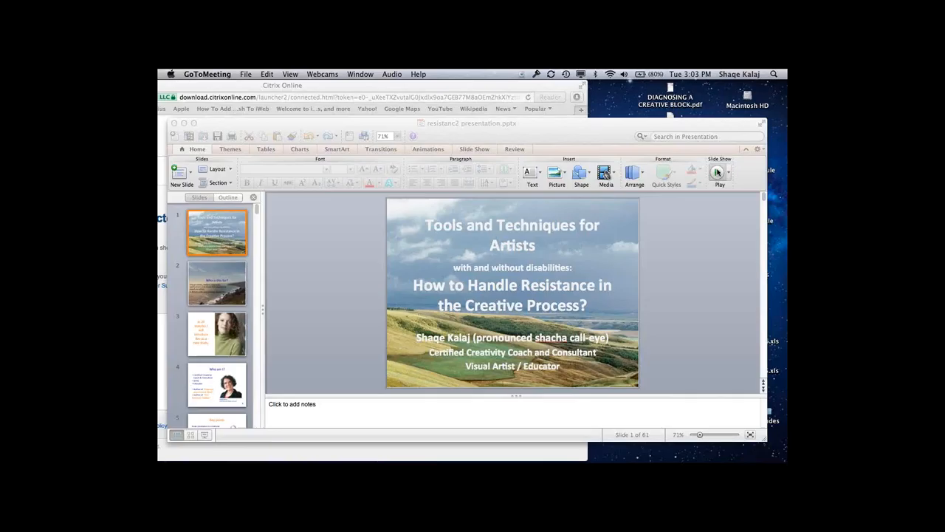
left_click(719, 171)
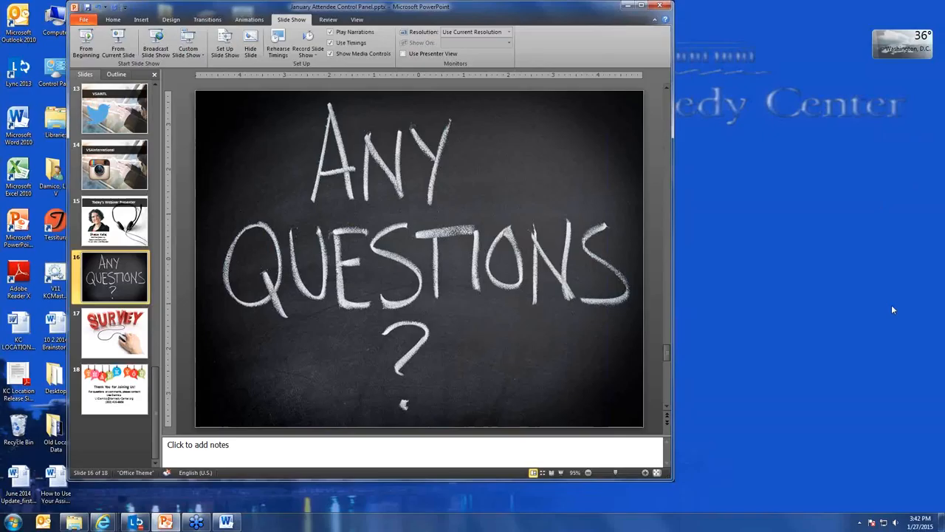
mouse_move(925, 318)
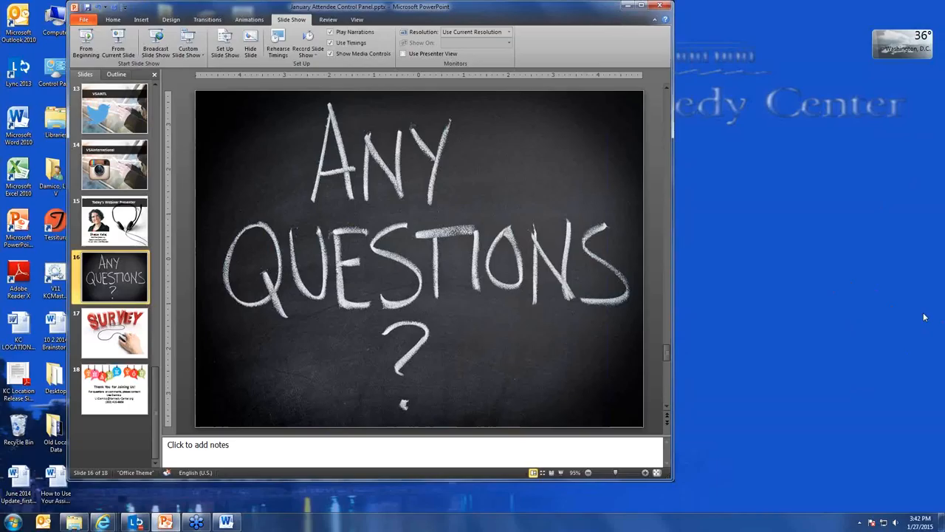
mouse_move(119, 41)
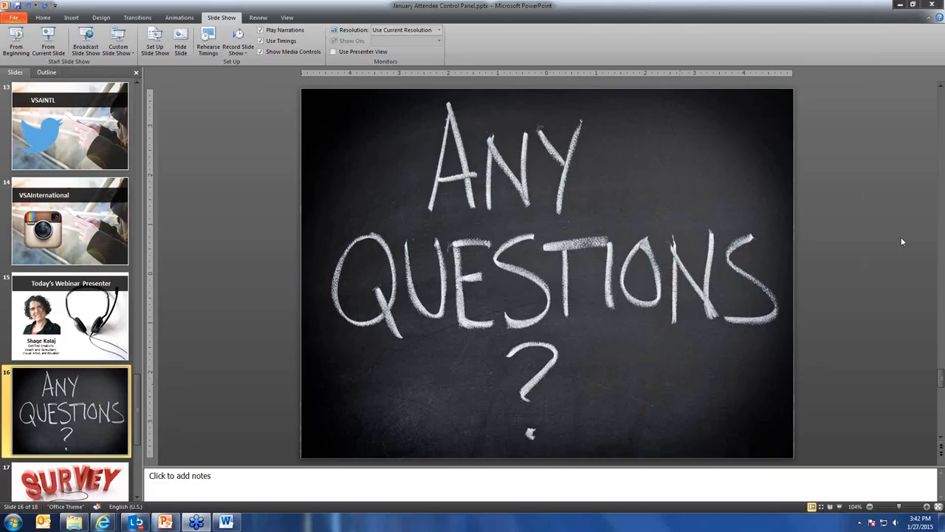
mouse_move(830, 62)
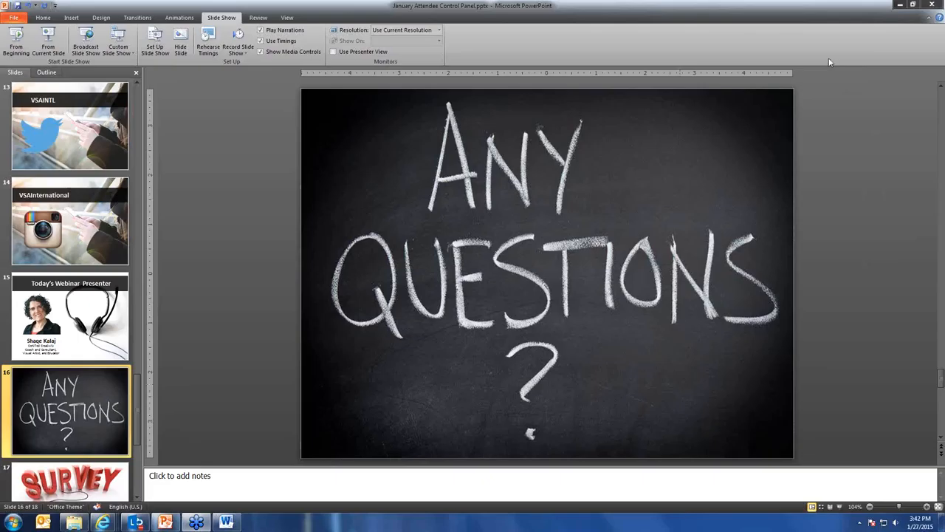
mouse_move(836, 414)
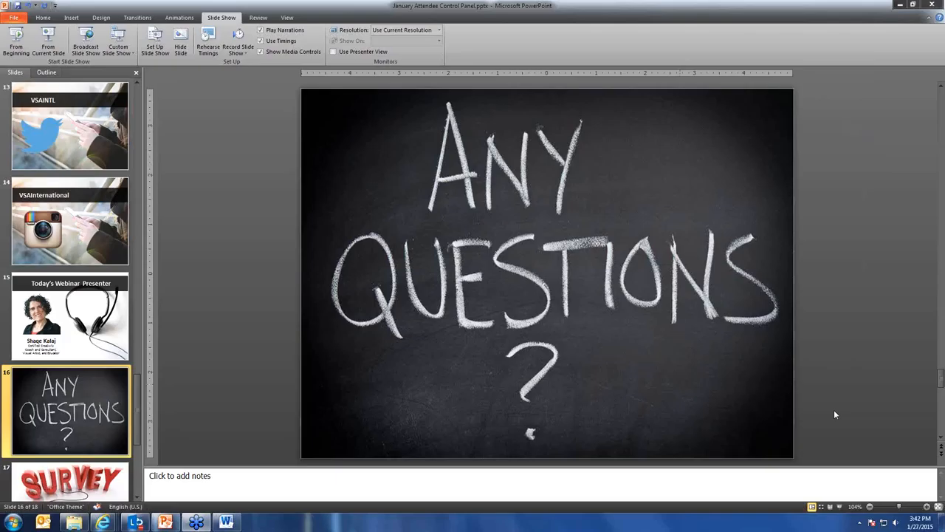
mouse_move(932, 310)
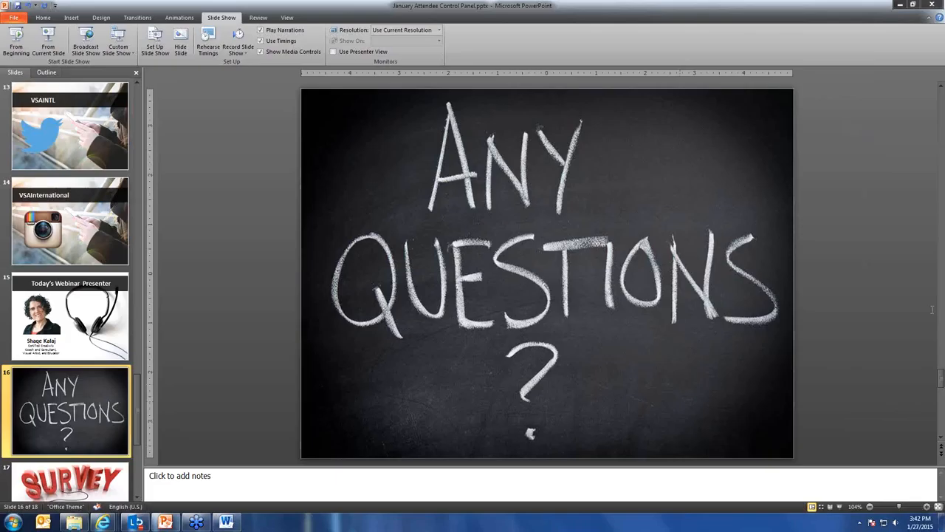
mouse_move(609, 331)
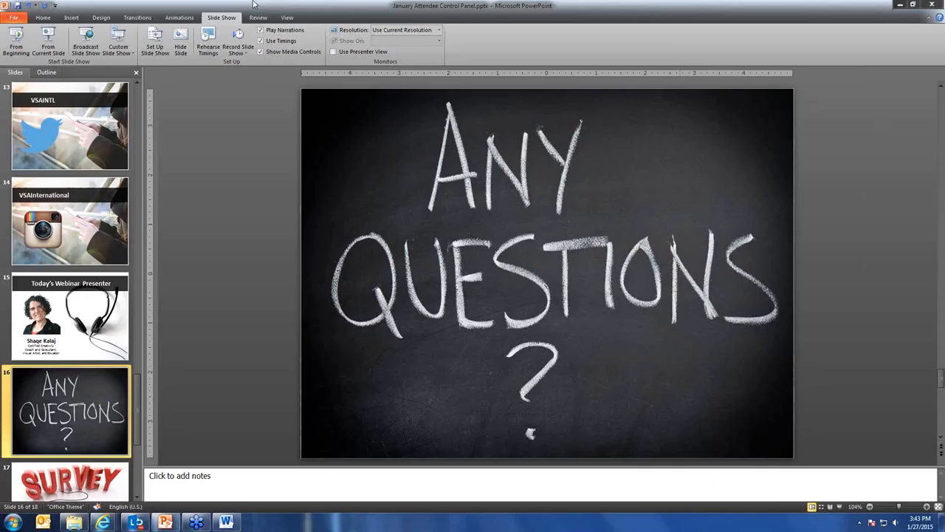
mouse_move(573, 387)
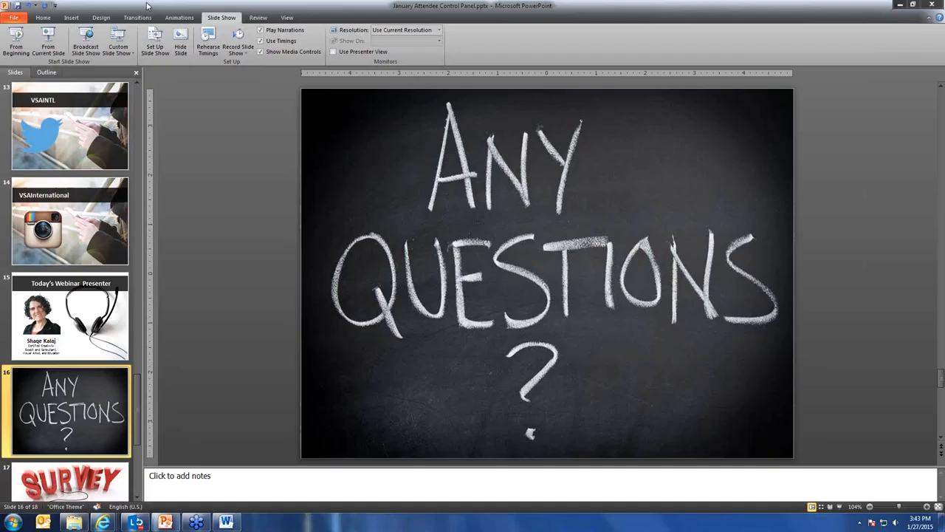
mouse_move(318, 71)
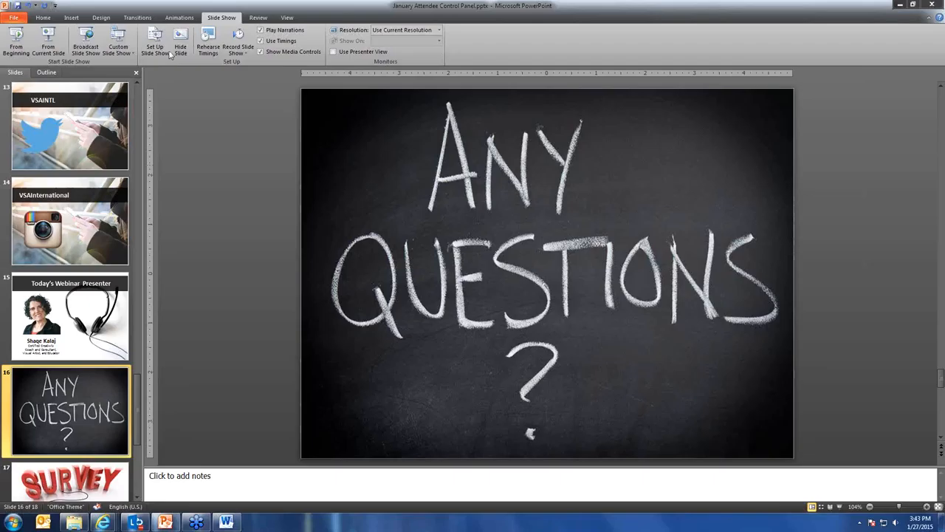
mouse_move(175, 76)
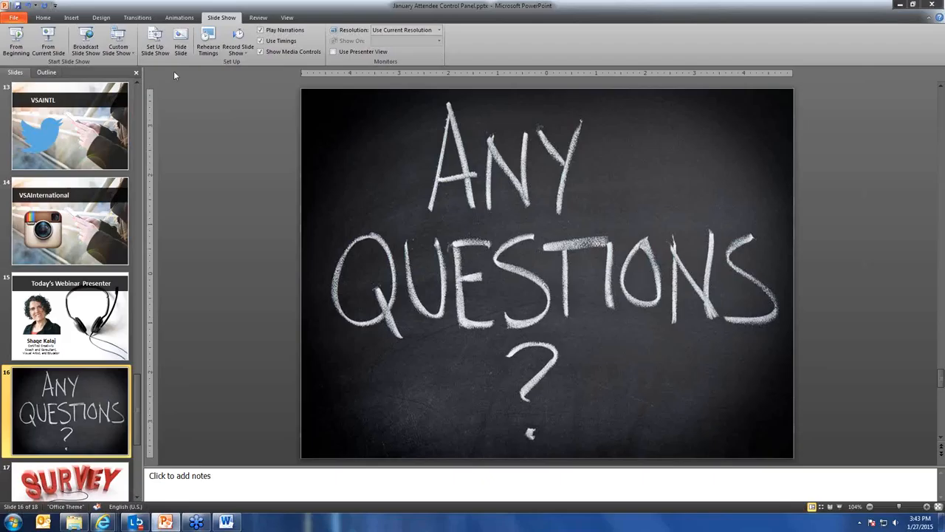
mouse_move(213, 88)
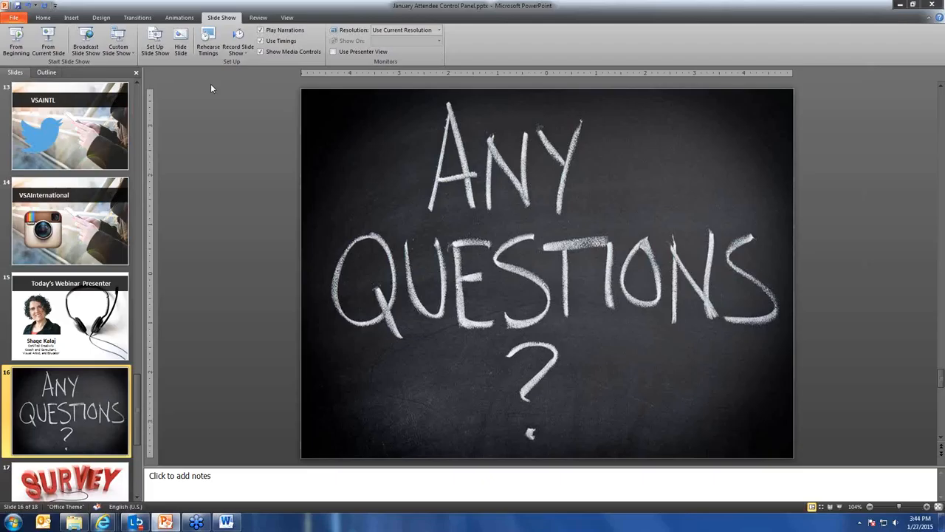
mouse_move(233, 82)
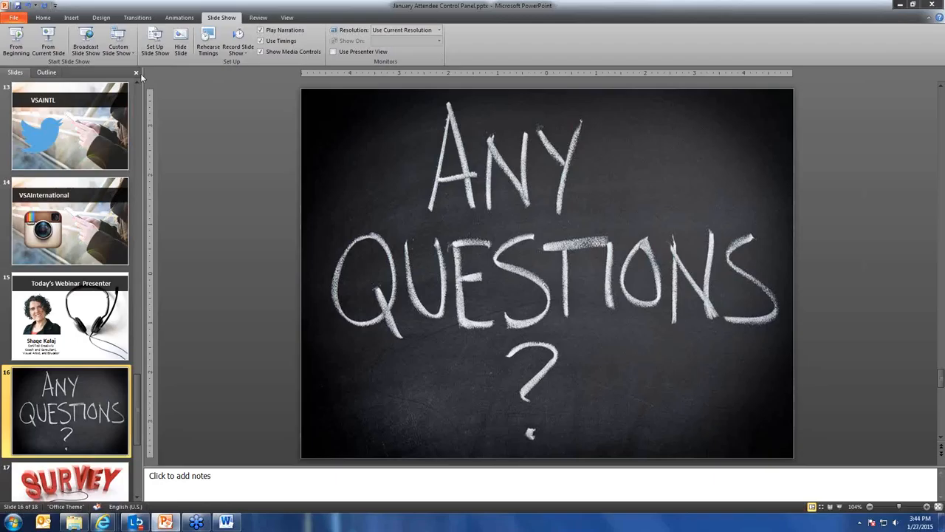
Hide the slide thumbnail pane so the Any Questions slide fills more of the window.
left_click(136, 73)
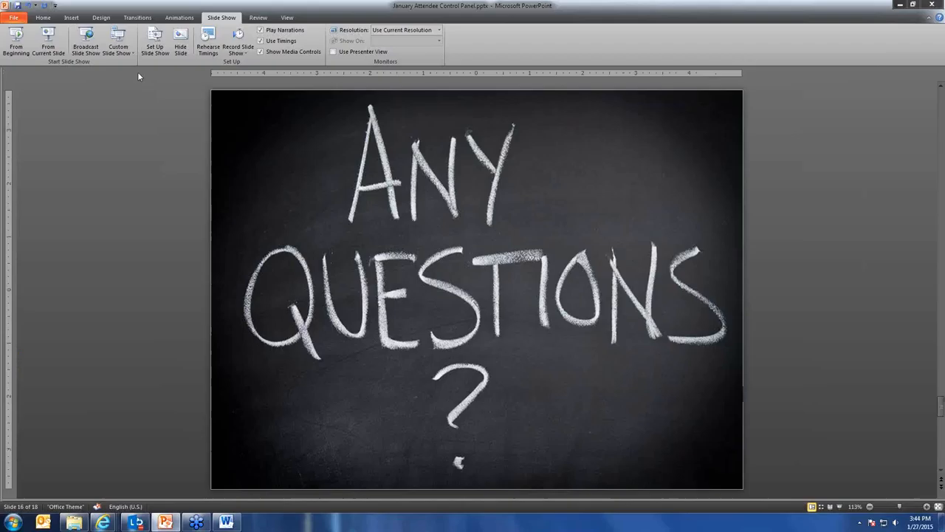